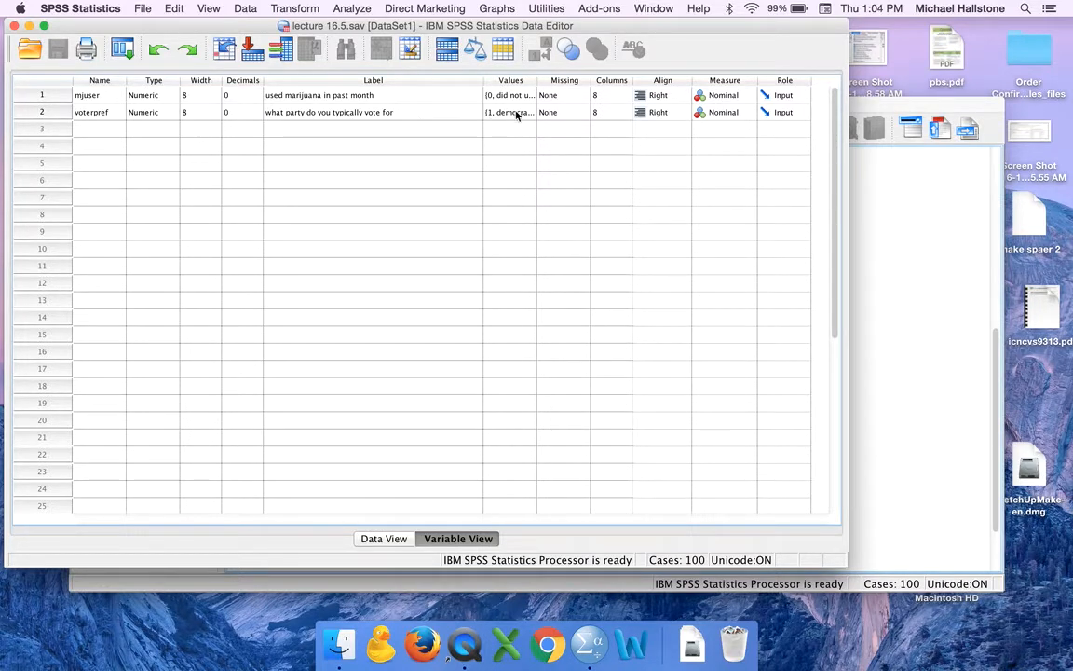
- Inspect the value labels of voterpref without changing them
click(534, 112)
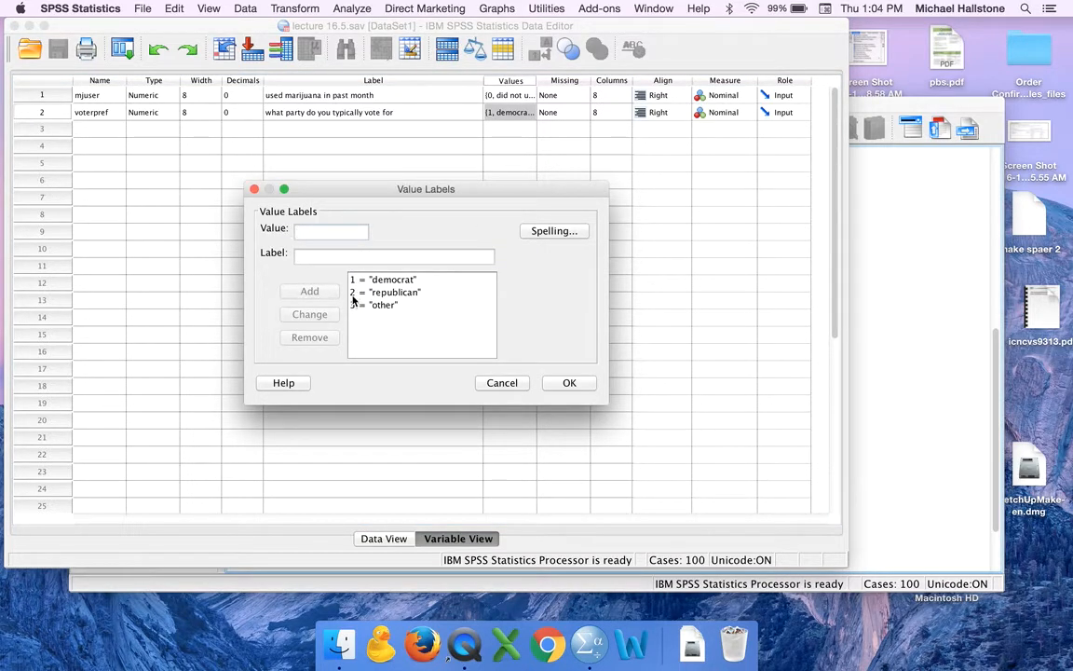
click(570, 382)
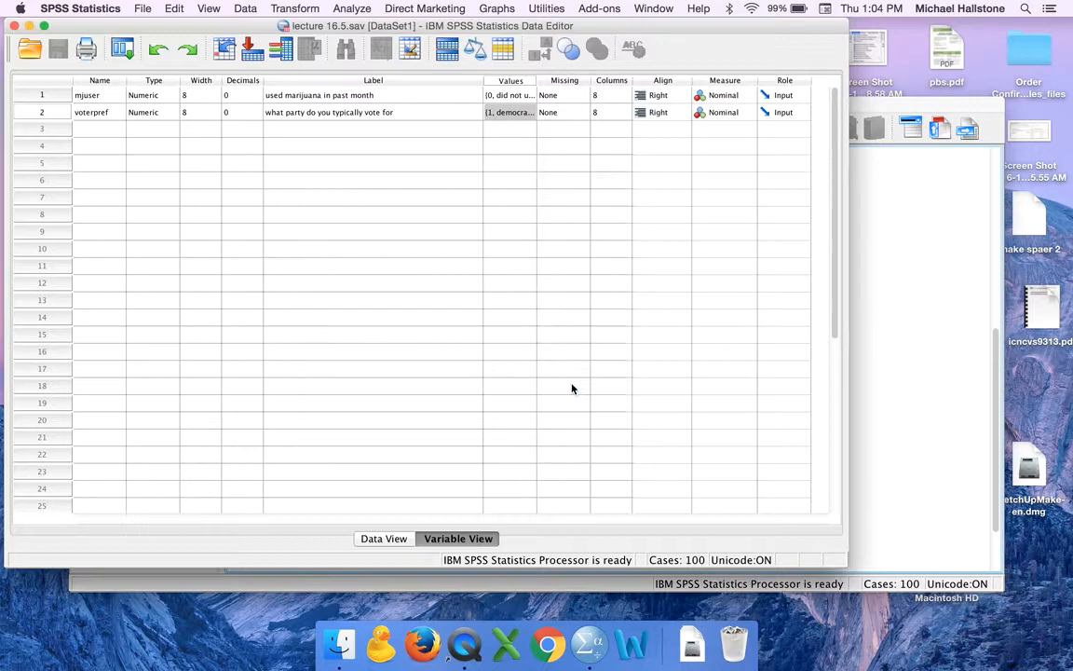
click(510, 112)
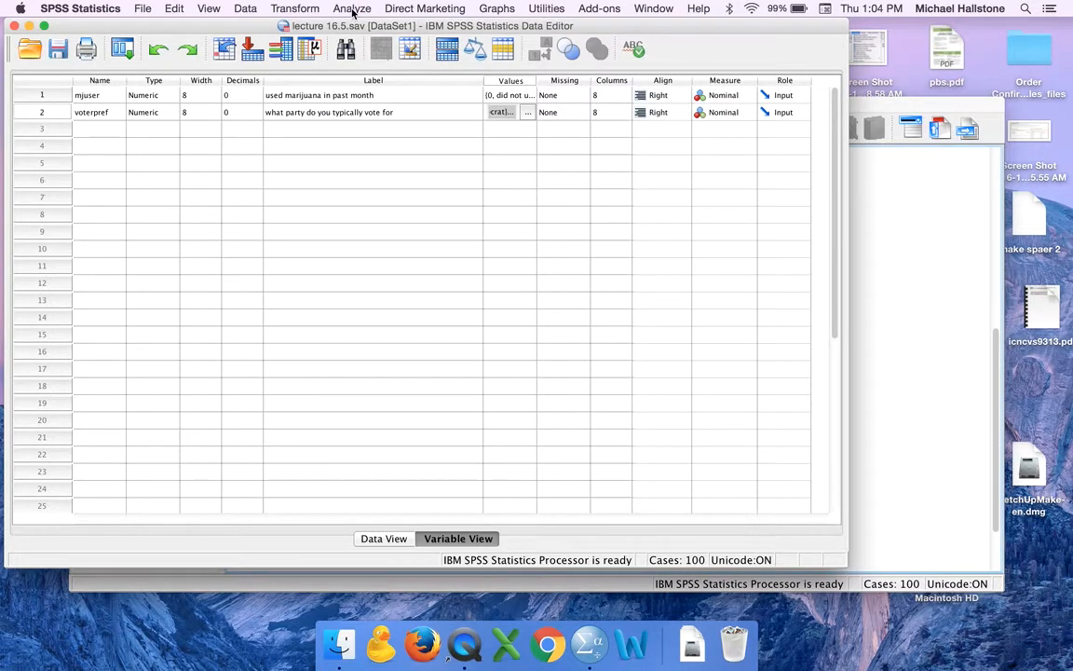
- Run a Frequencies table for voterpref: 53 democrat, 31 republican, 16 other
click(353, 8)
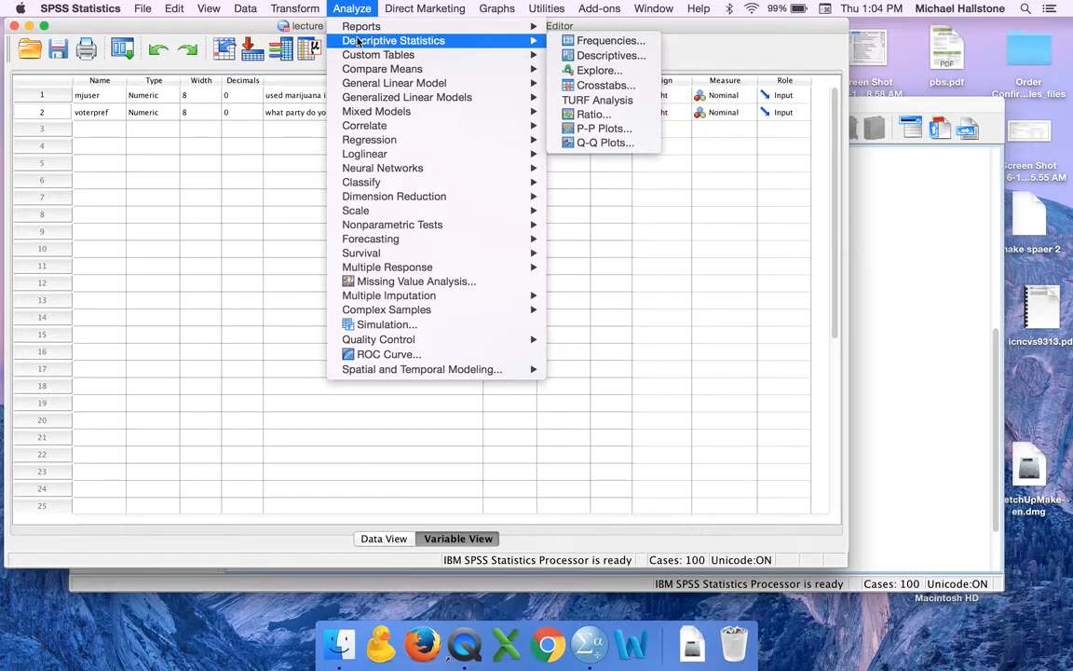
click(610, 40)
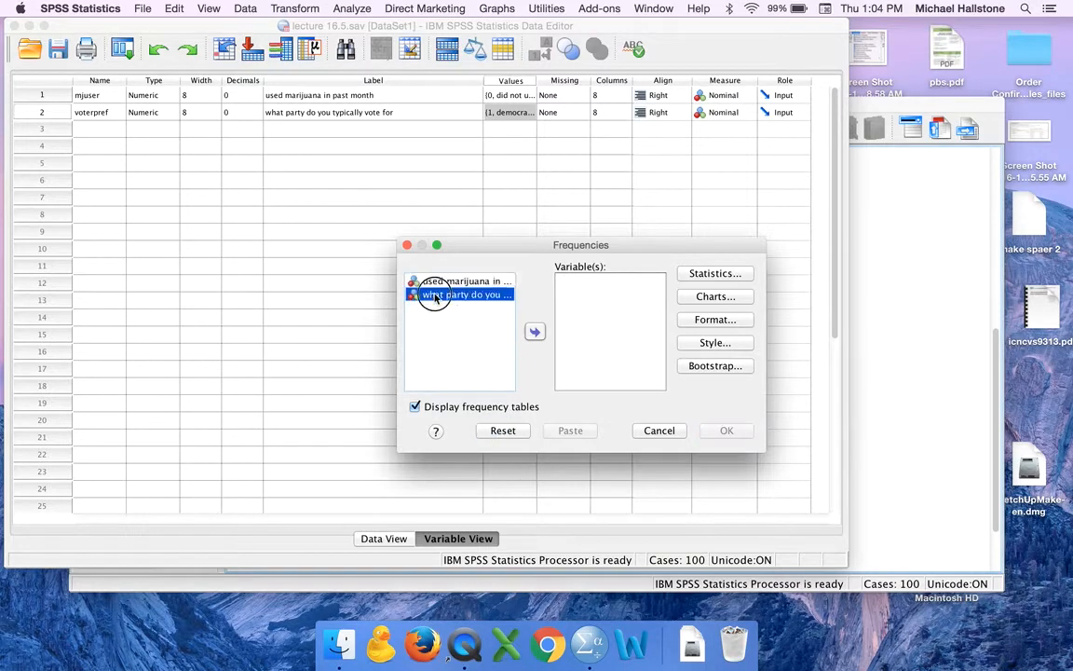
click(535, 331)
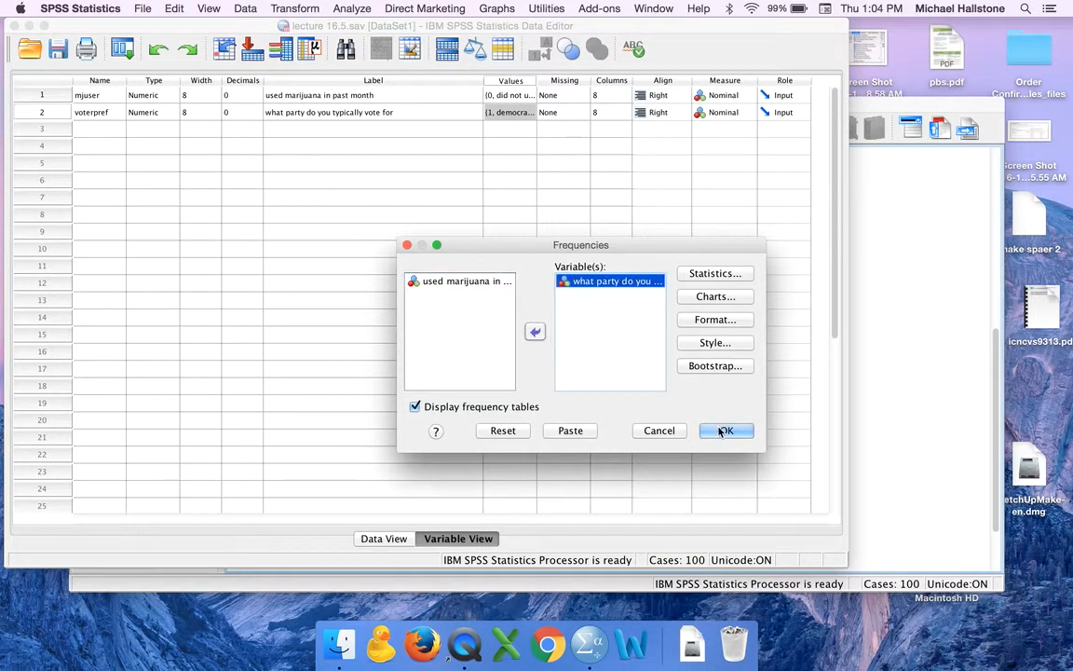
click(726, 430)
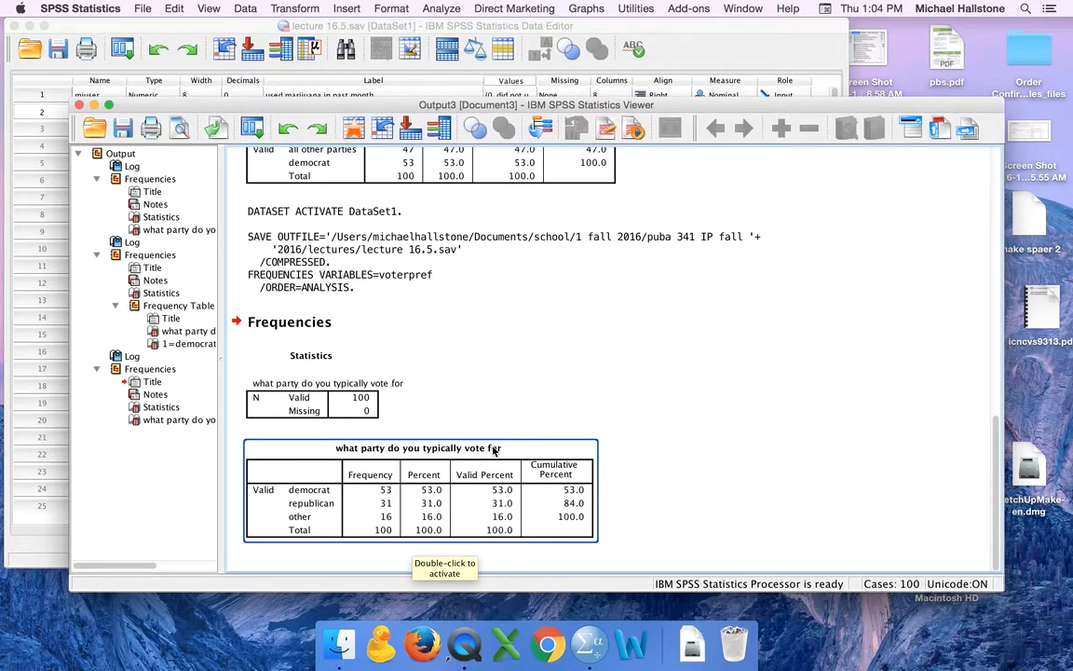
mouse_move(377, 515)
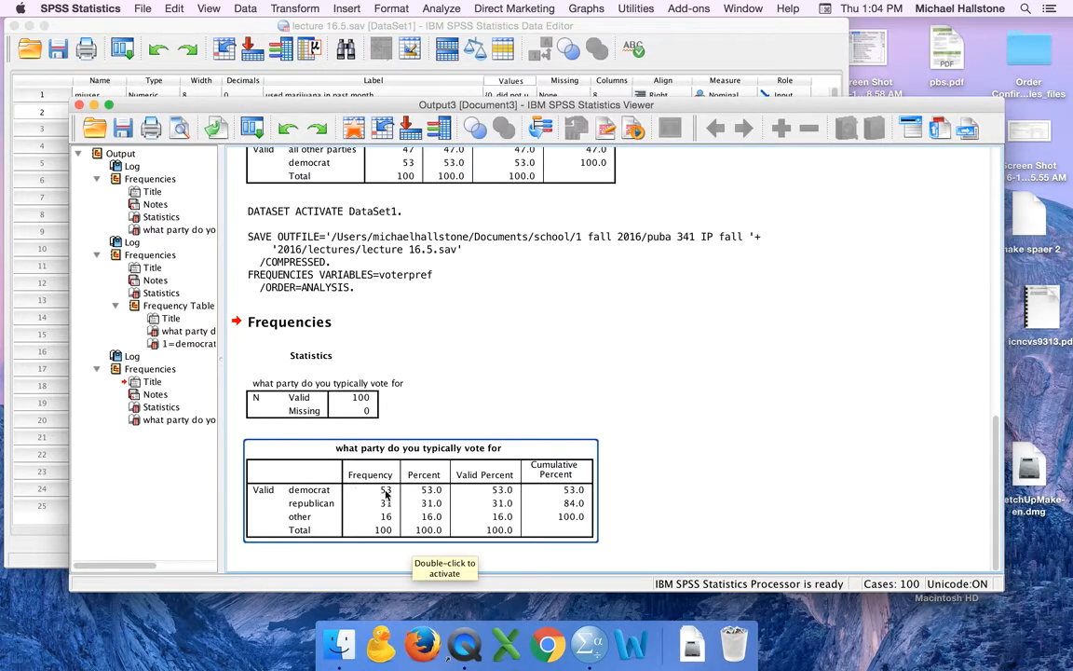
mouse_move(396, 515)
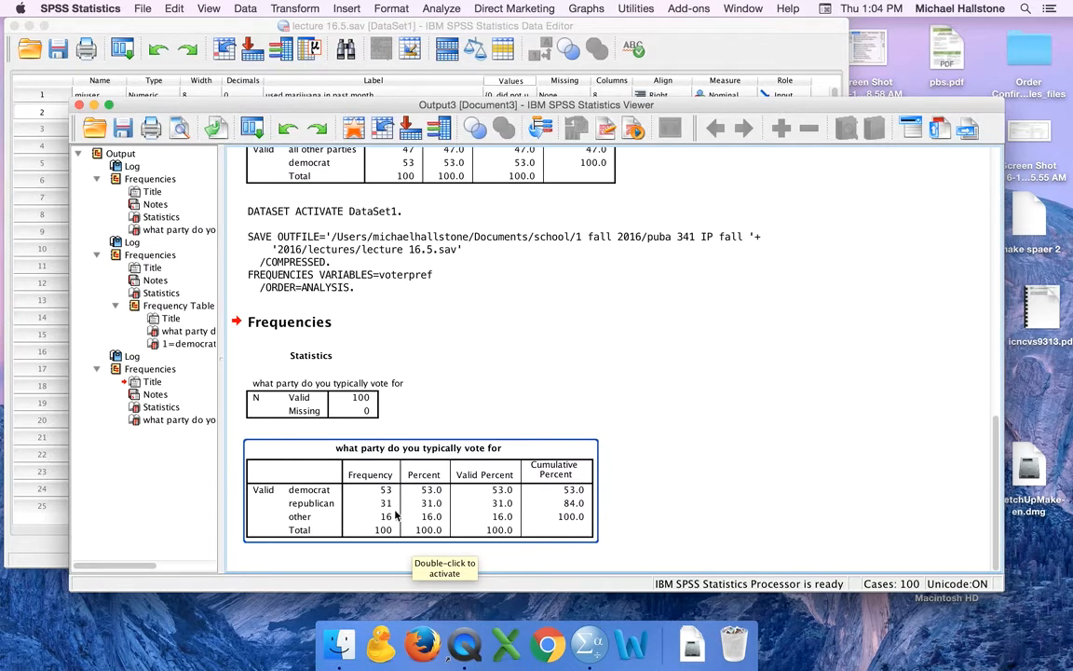
mouse_move(382, 522)
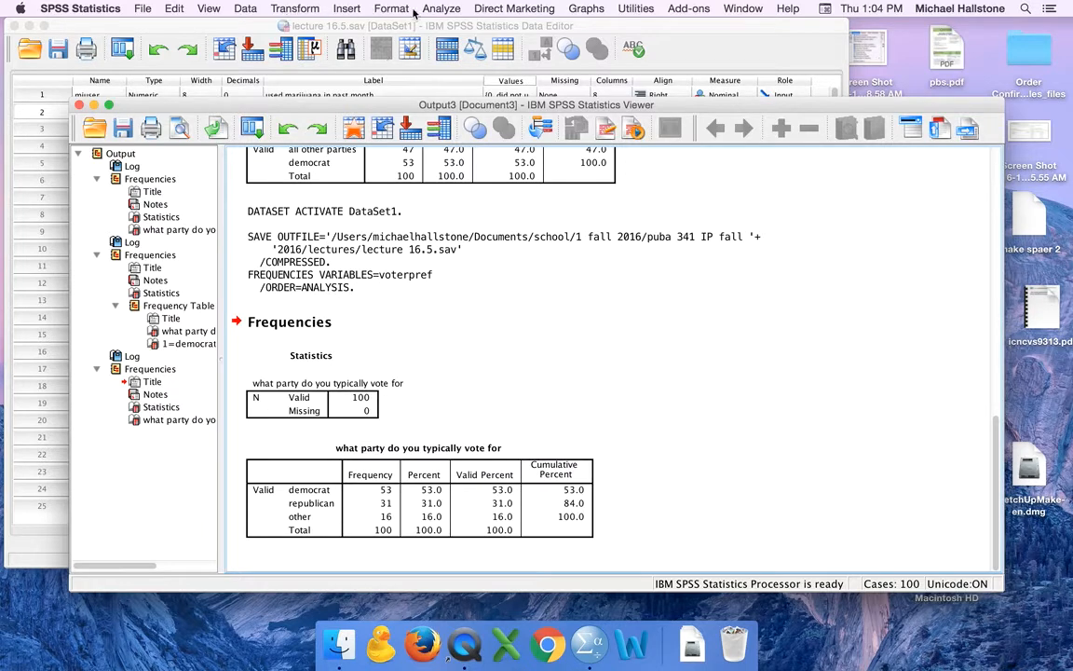
- Start Recode into Different Variables with voterpref as the input variable
click(294, 8)
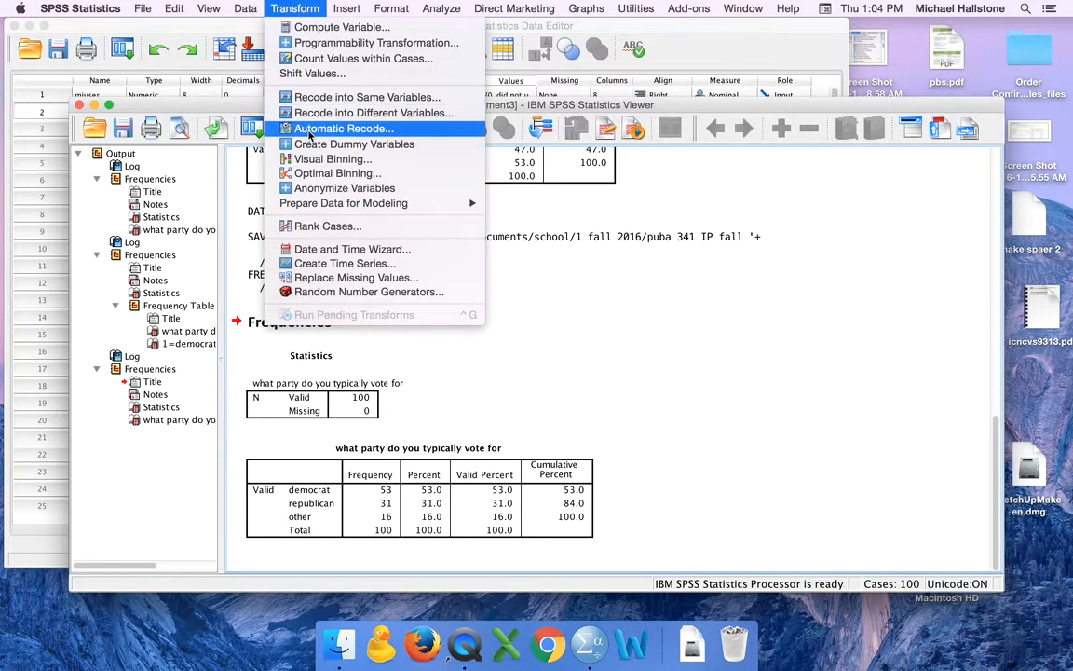
mouse_move(373, 113)
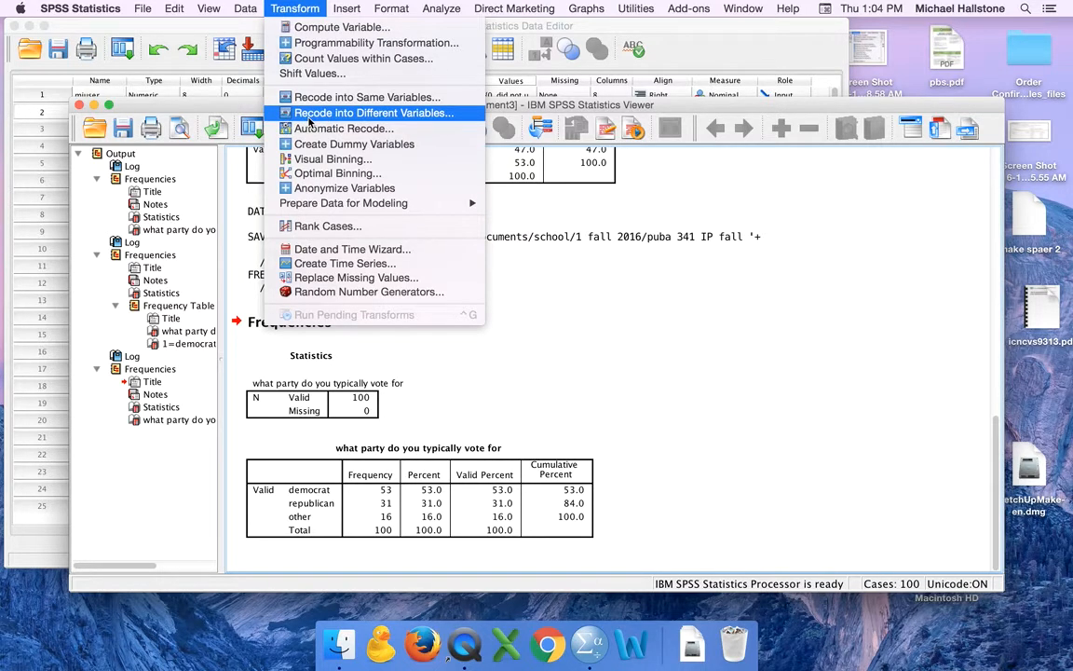
click(374, 112)
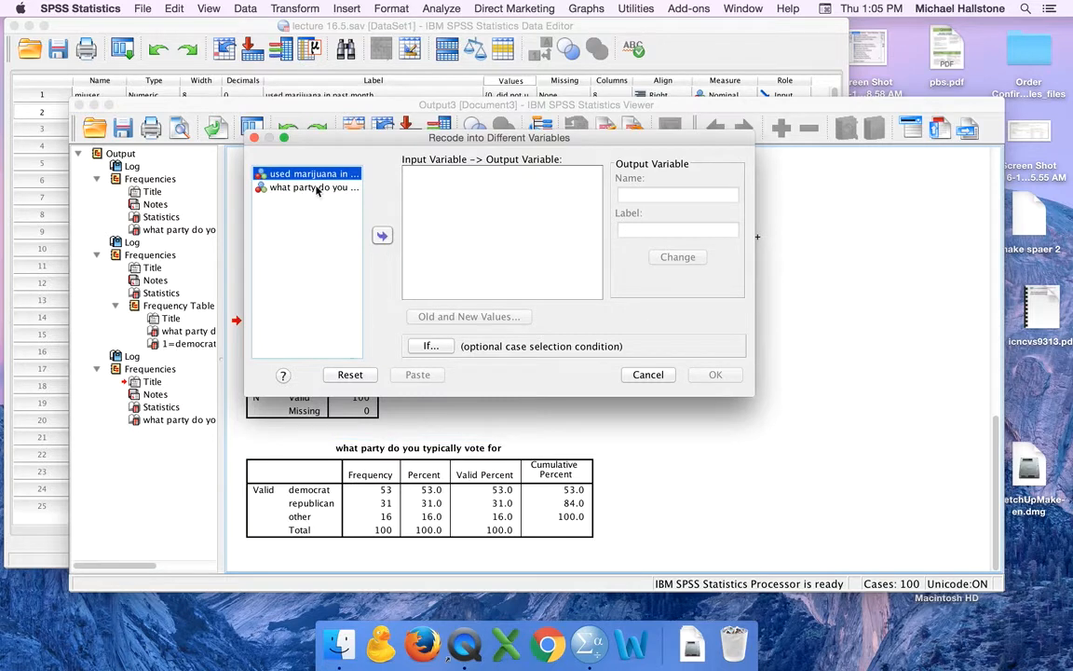
click(382, 235)
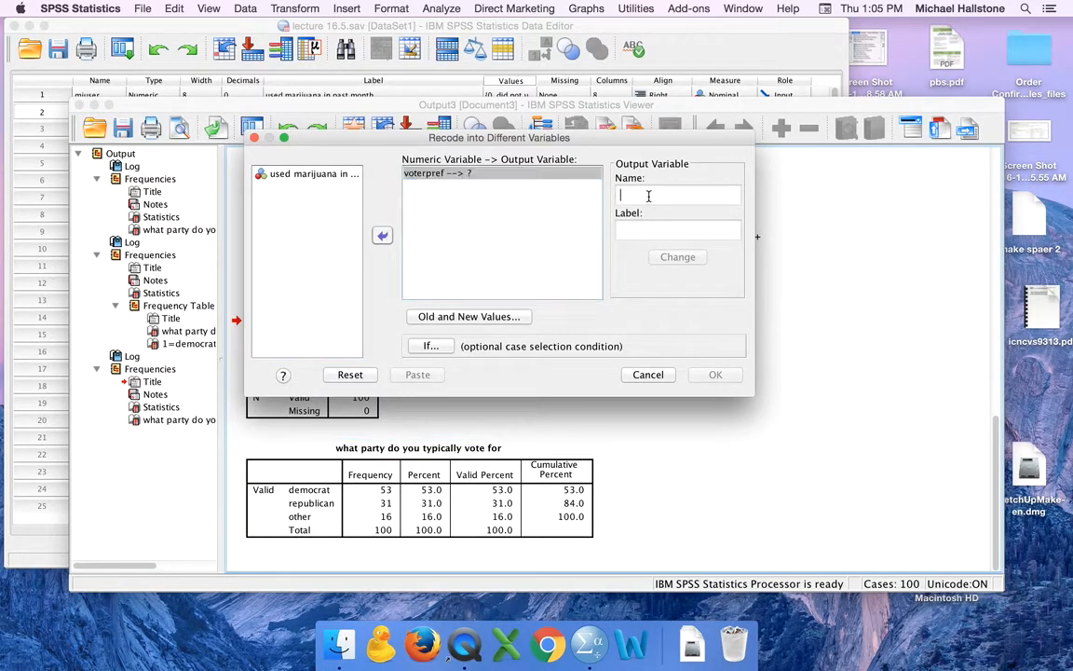
- Name the output variable democrat, labelled '1=democrat 0=all others', and apply it
text(democrat)
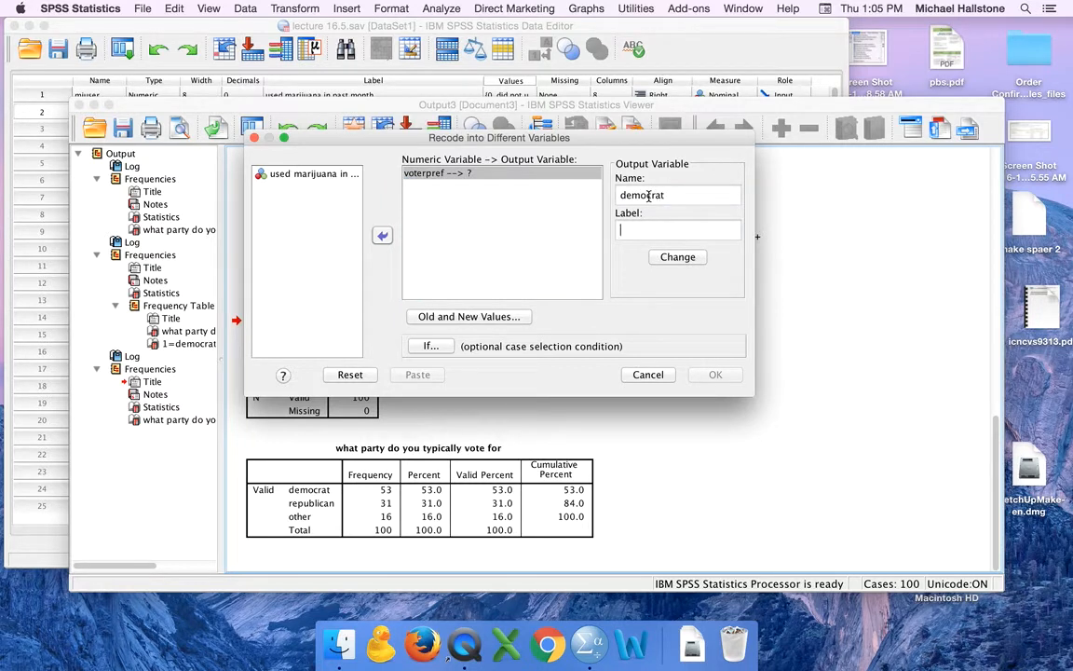
text(1=0)
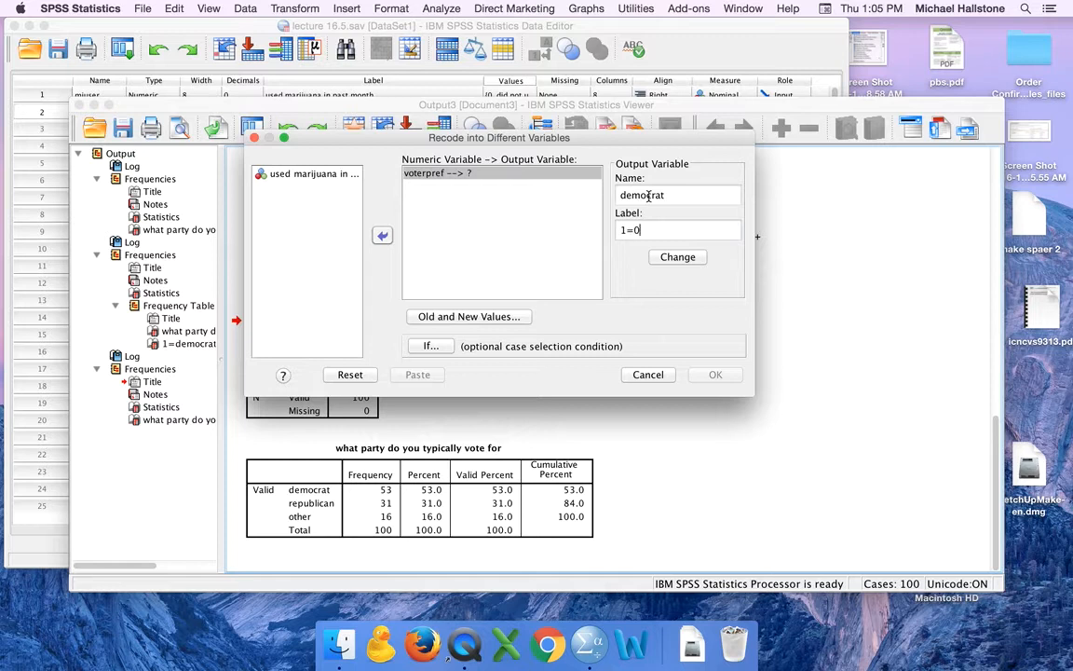
text(democrat)
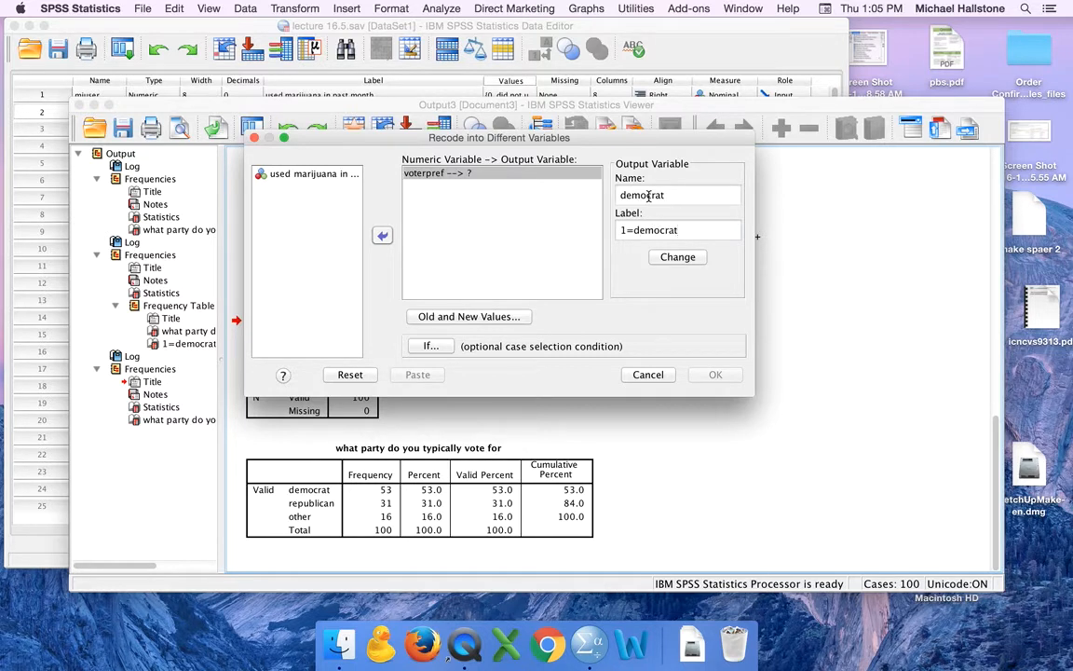
text(0=all)
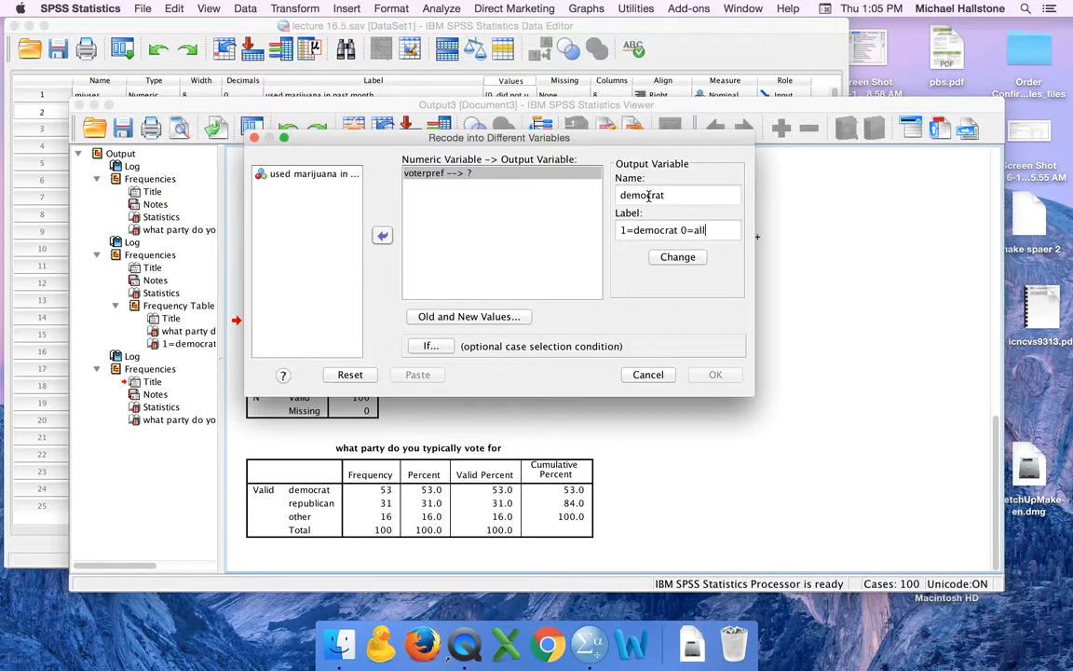
text(others)
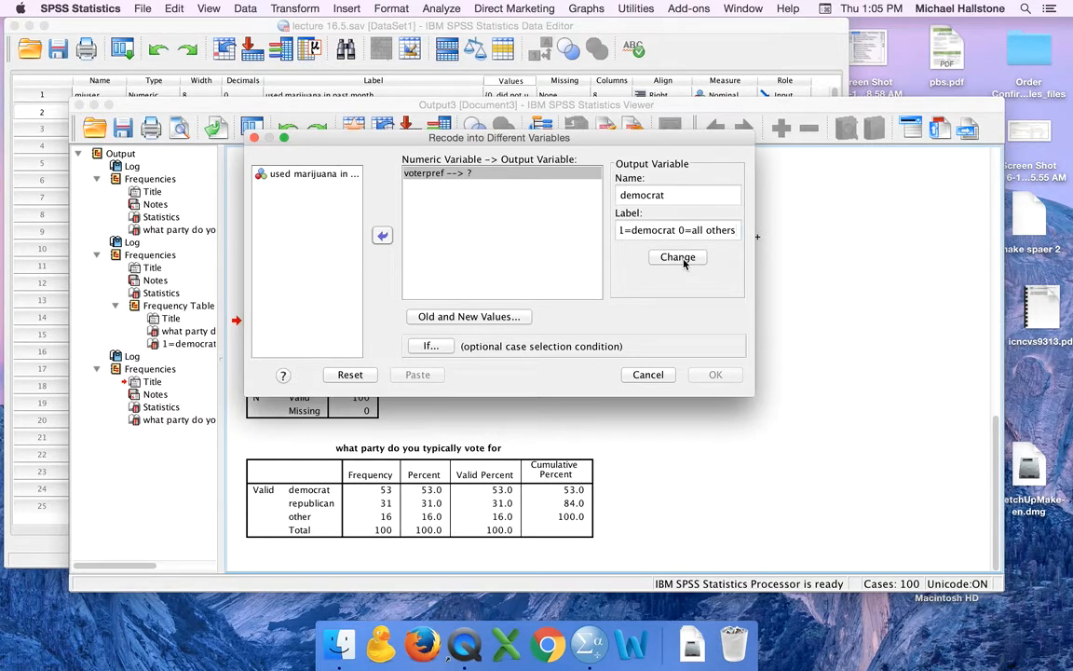
click(678, 257)
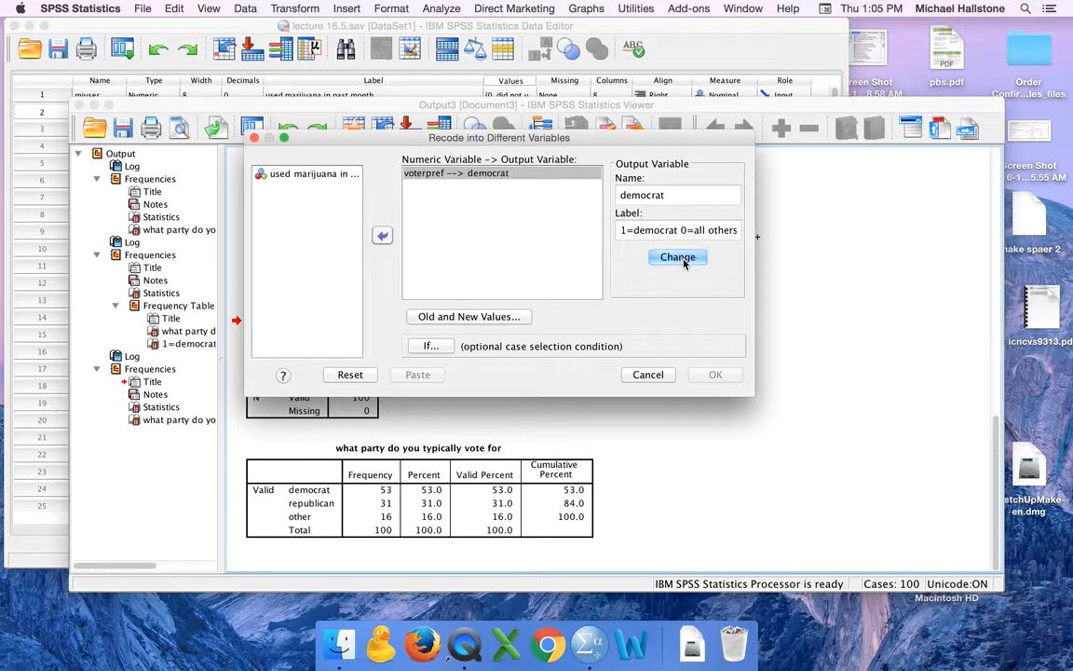
mouse_move(470, 317)
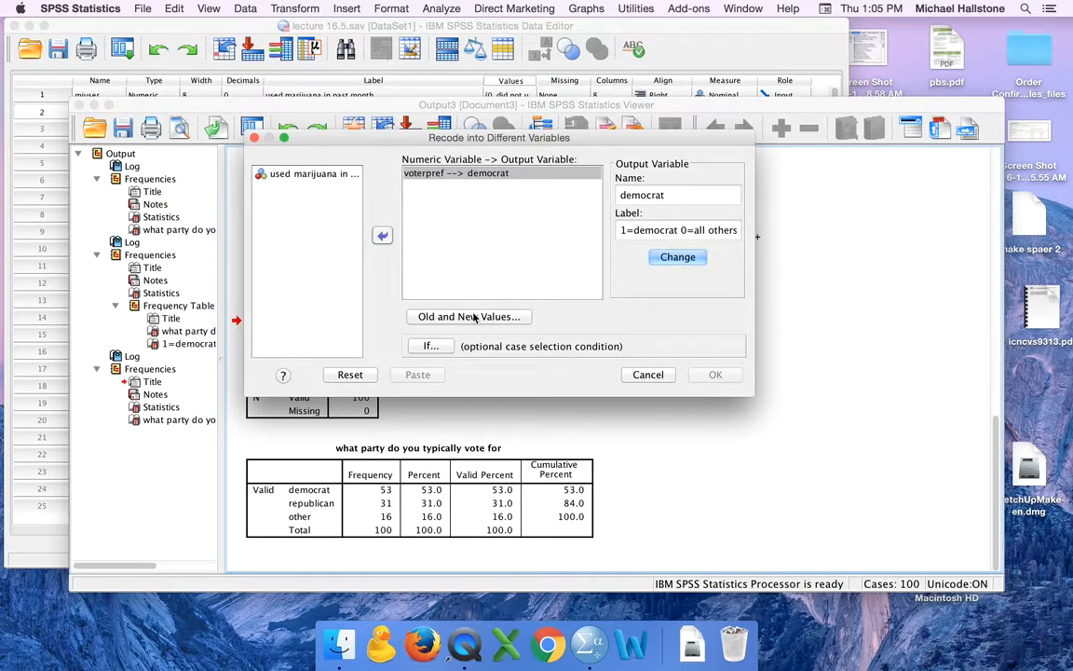
- Add recode rules mapping old value 1 to 1 and all other values to 0
click(468, 316)
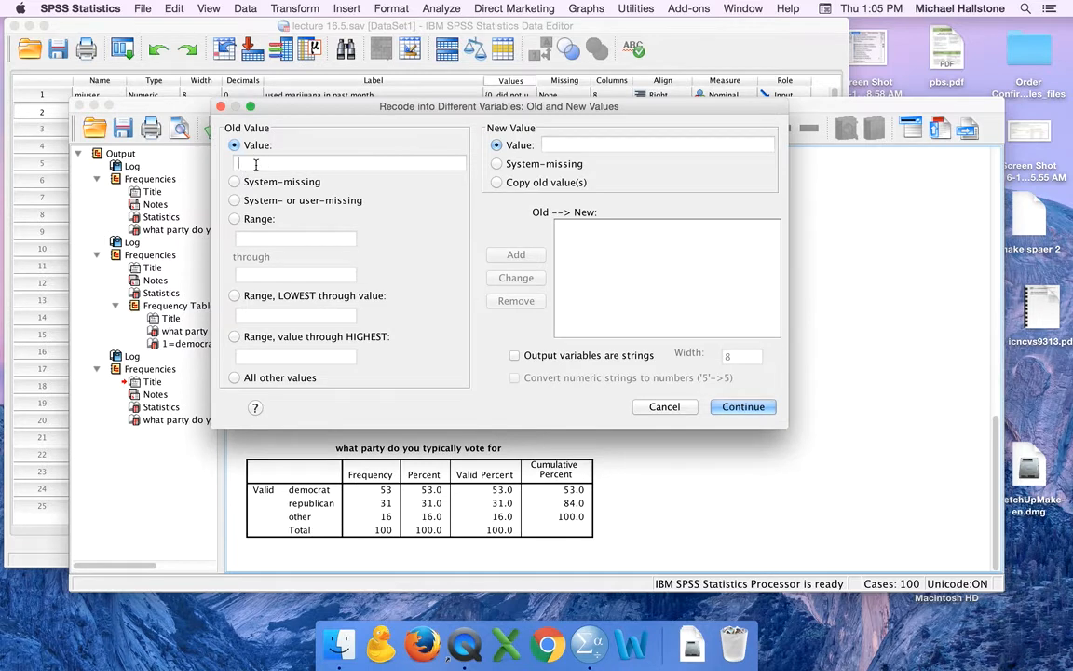
text(1)
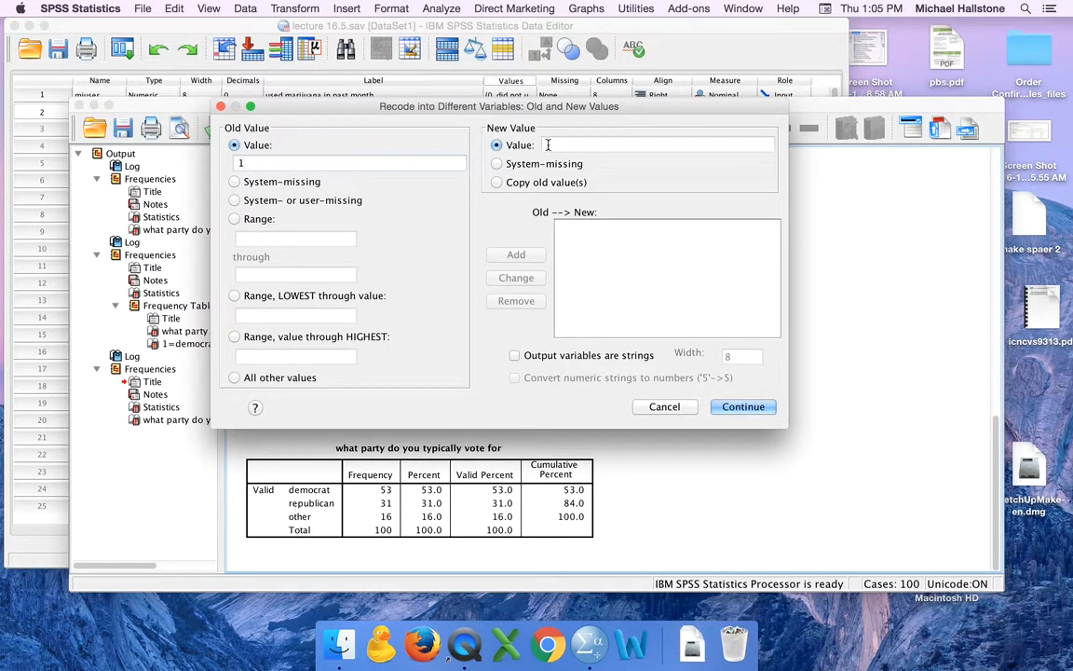
click(515, 254)
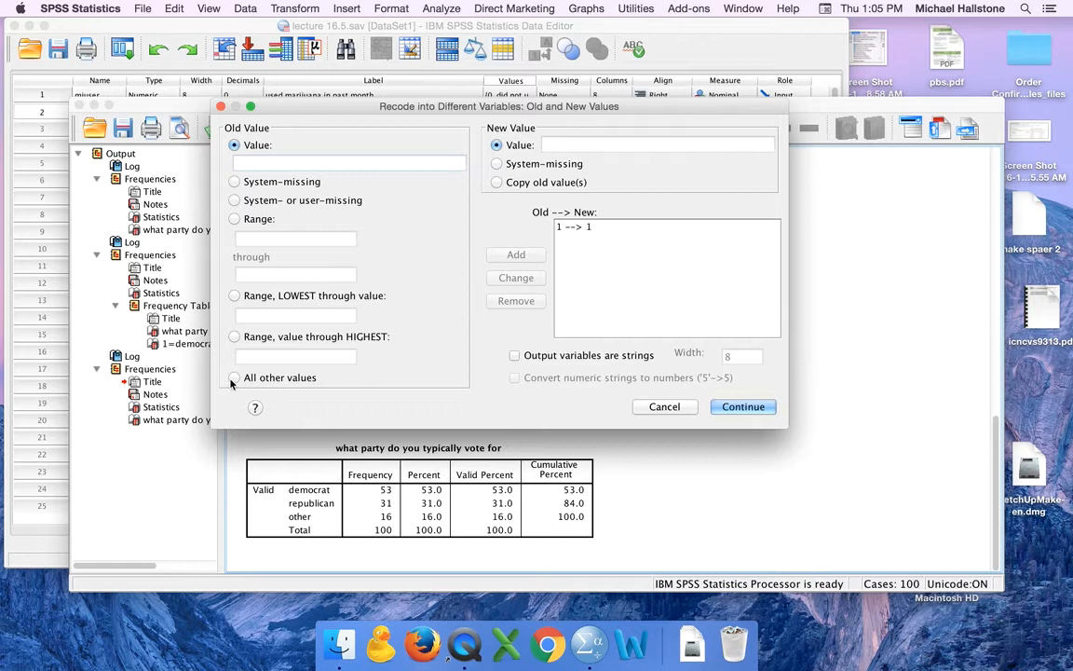
click(234, 377)
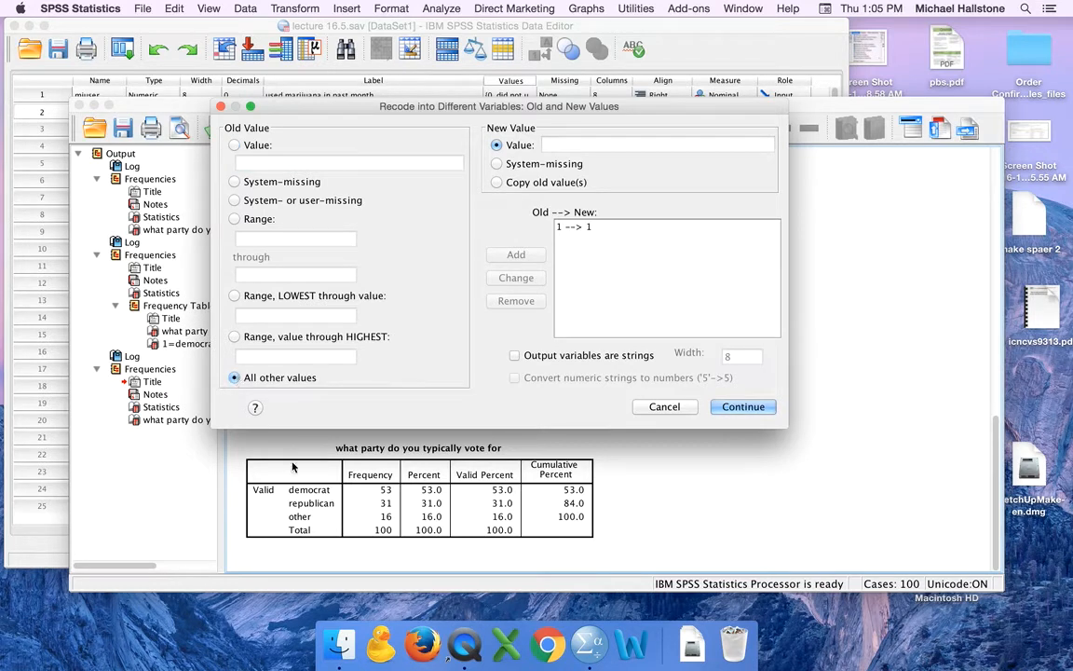
mouse_move(300, 519)
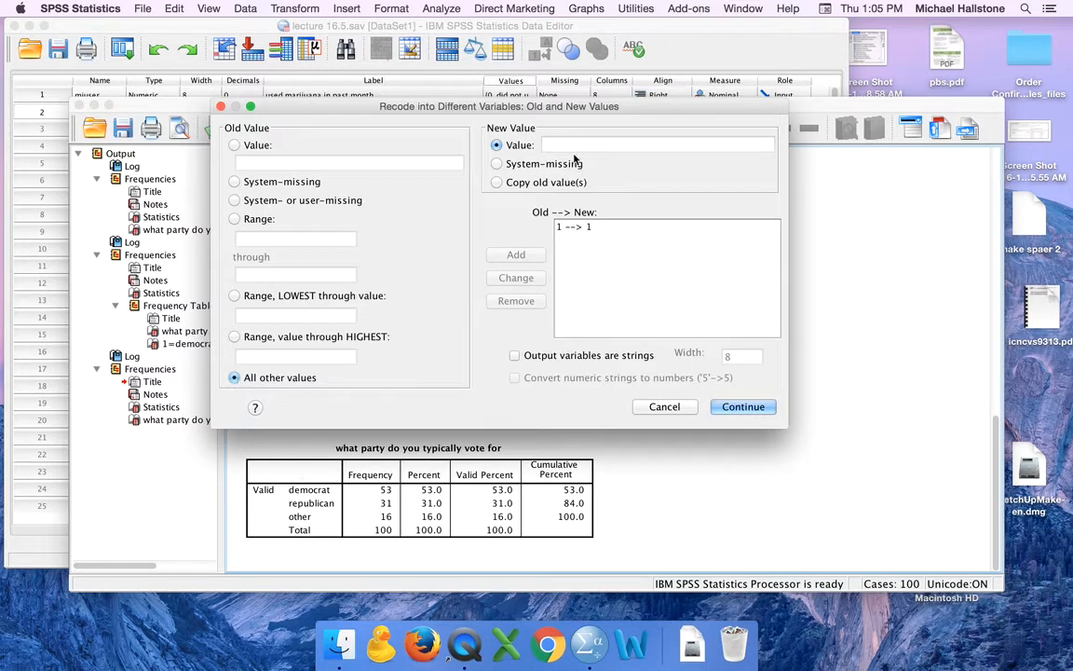
text(0)
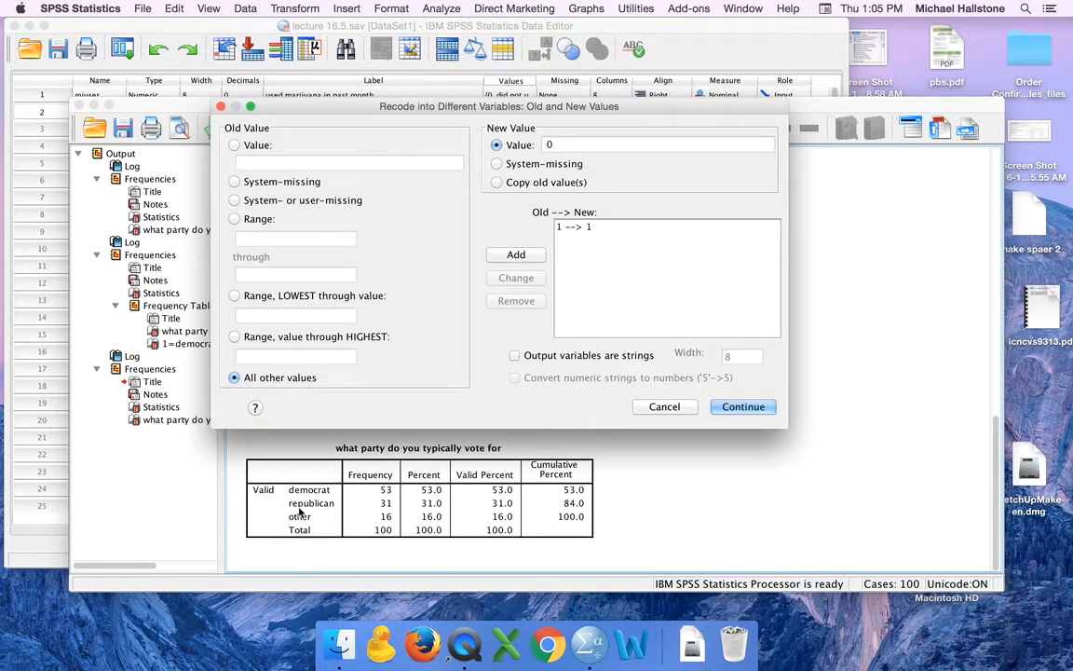
click(515, 255)
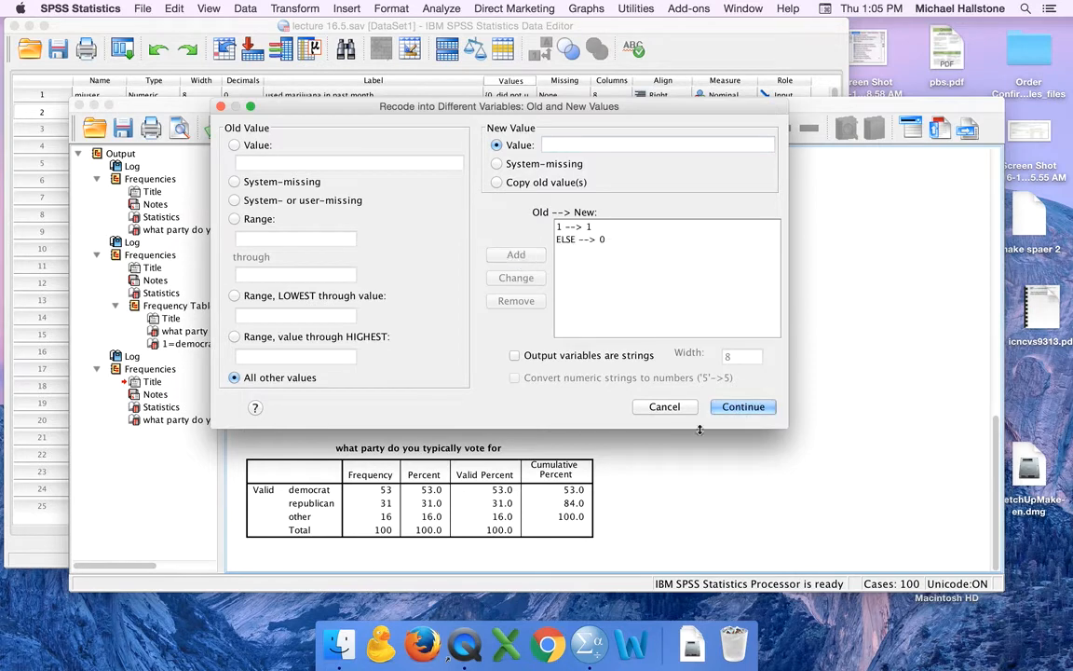
click(743, 406)
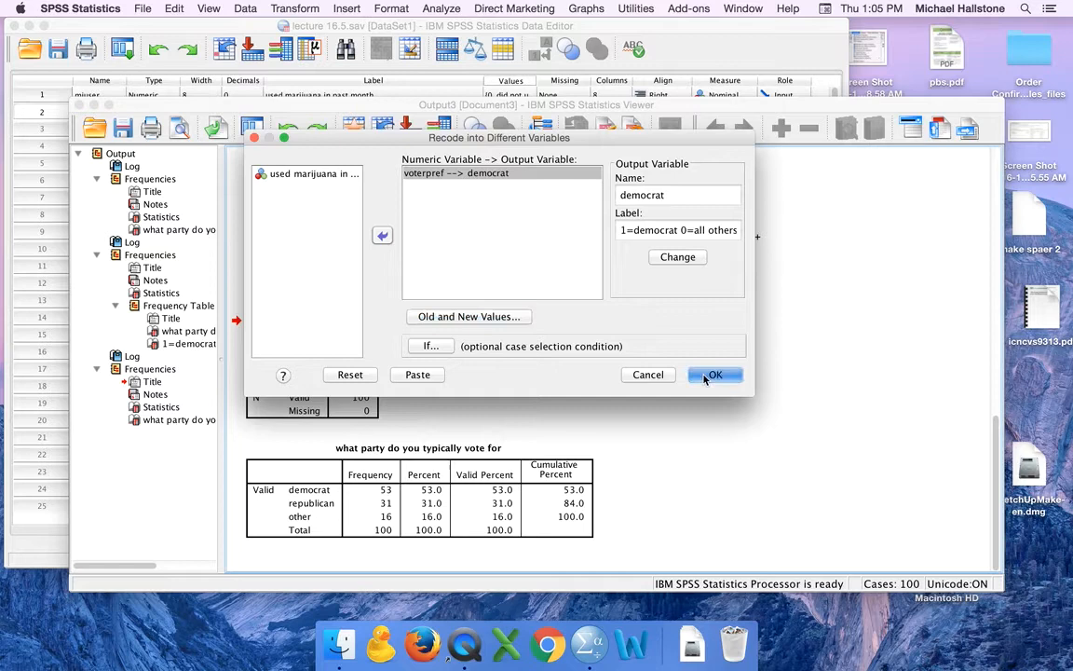
- Run the recode, check democrat's .00 case values in Data View, return to Variable View
click(715, 373)
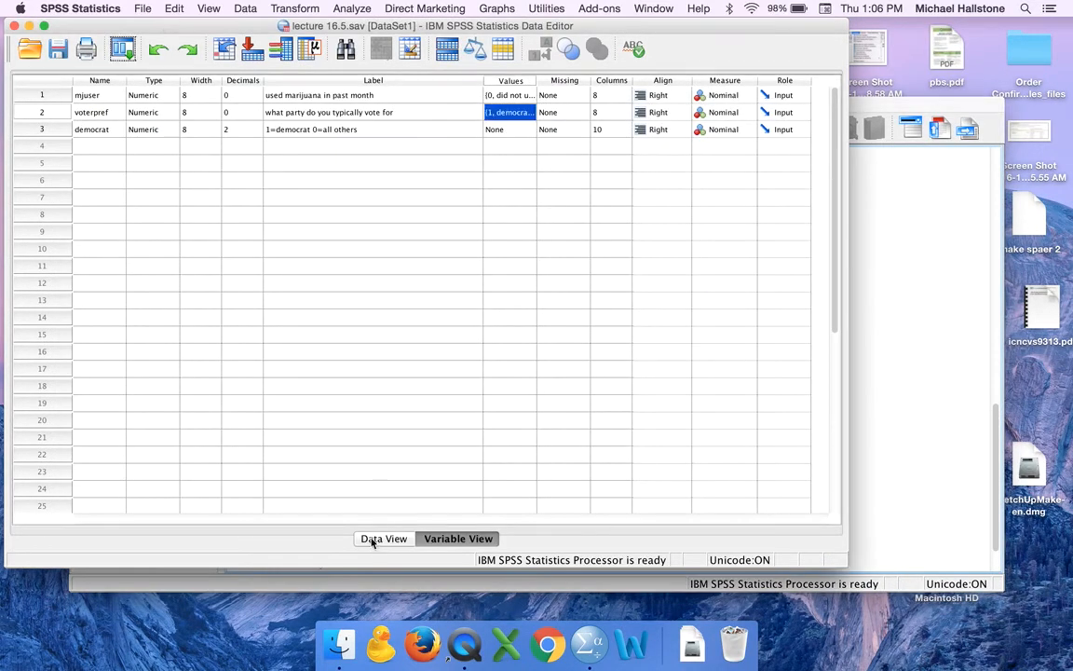
click(383, 539)
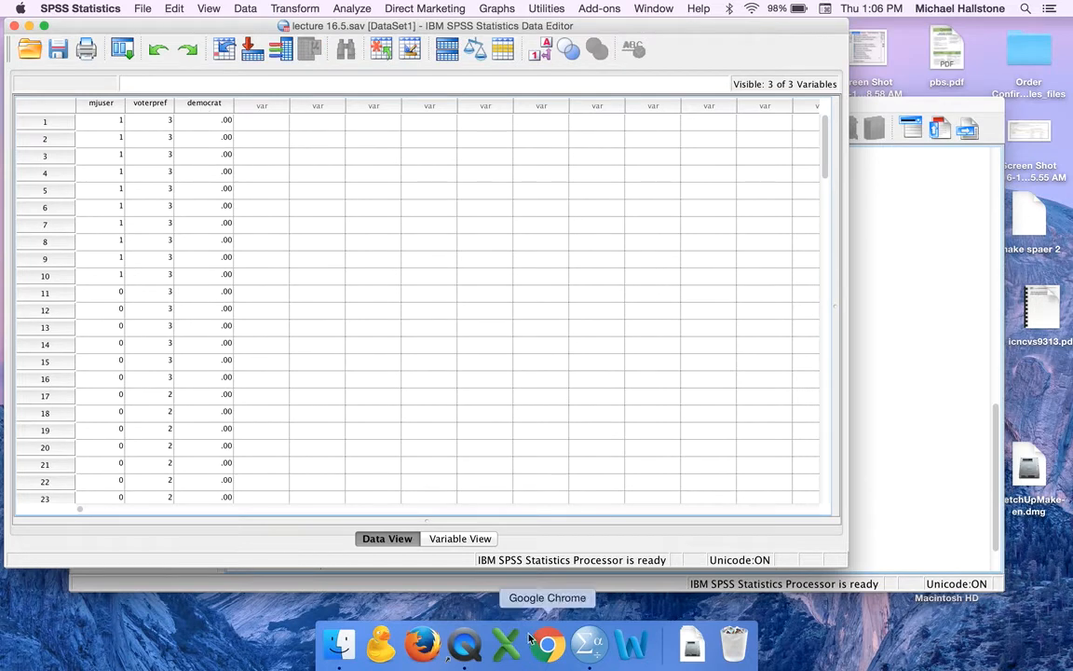
click(458, 537)
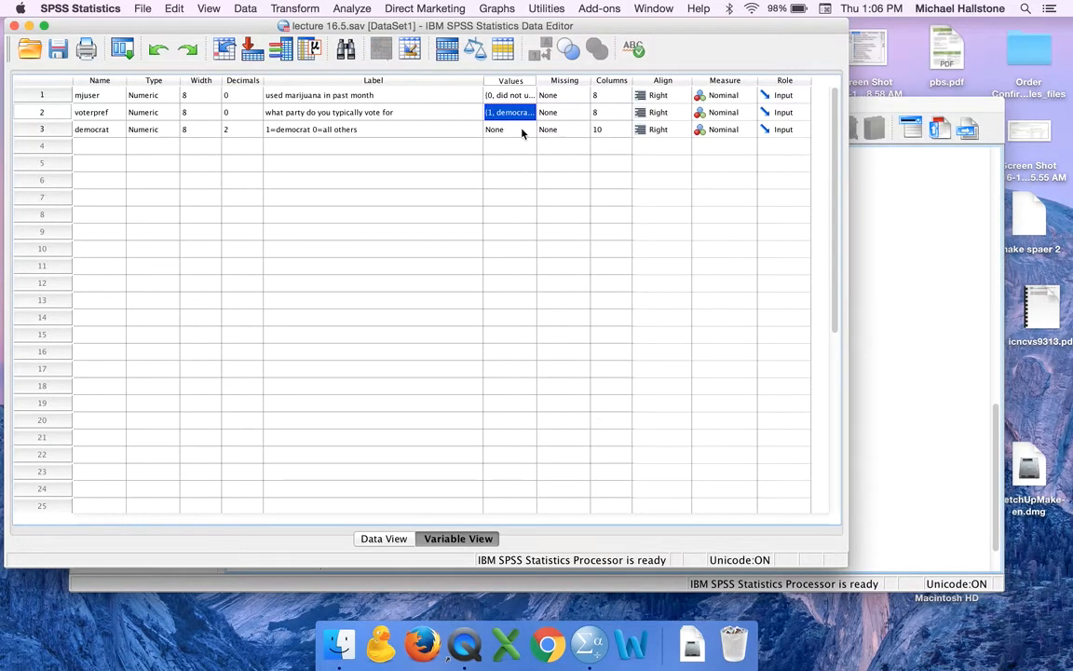
- Give democrat value labels 1 = 'democrats' and 0 = 'republican or other'
click(531, 112)
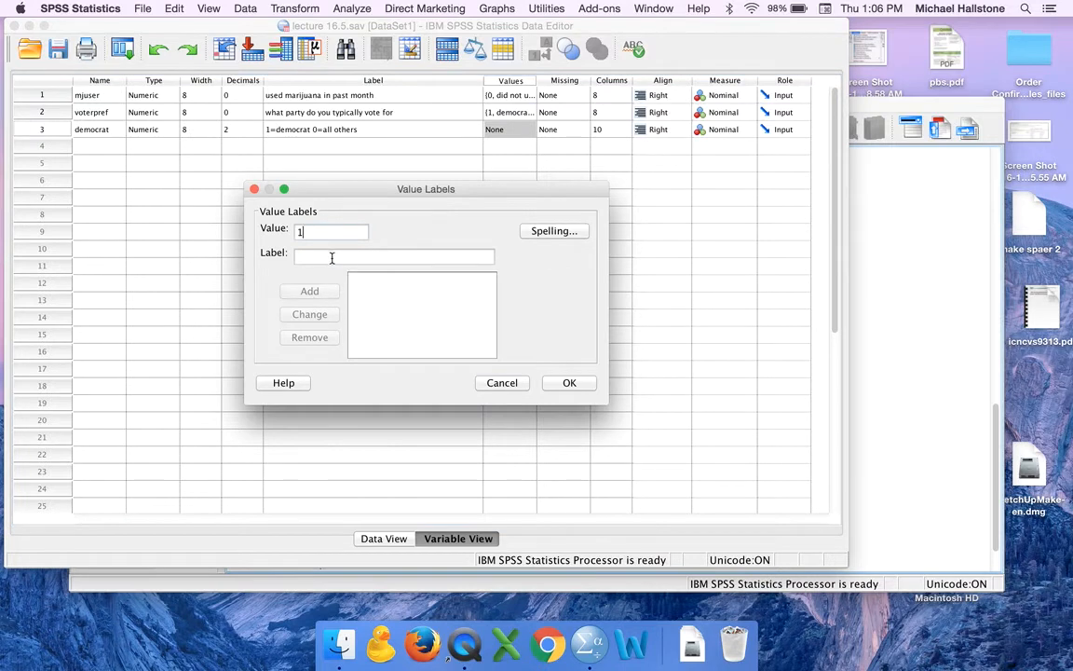
text(demo)
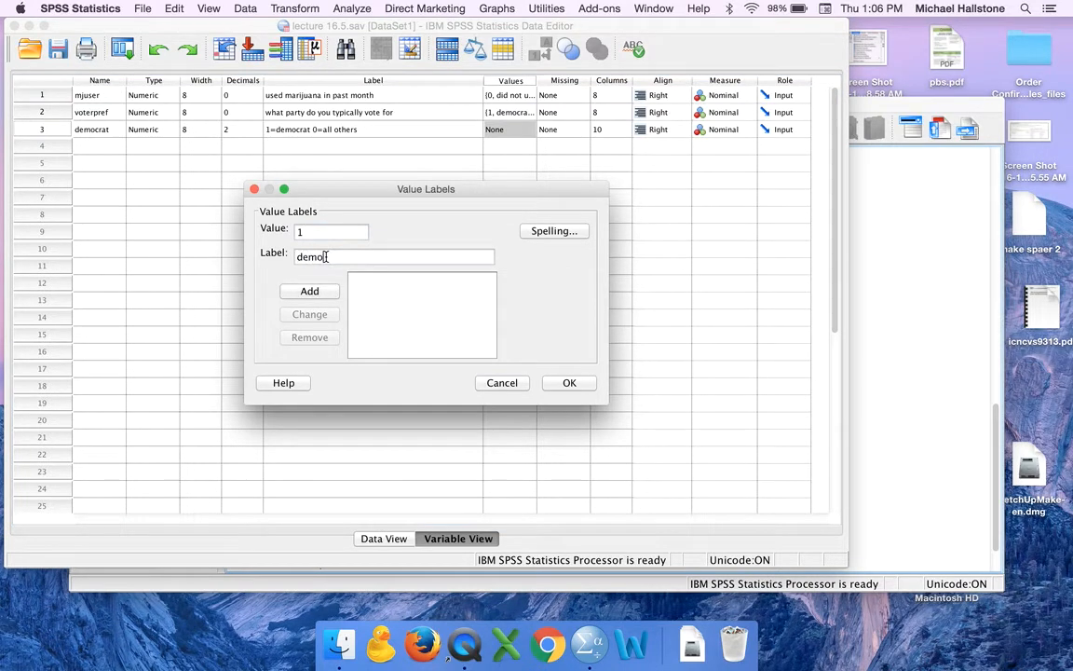
click(310, 291)
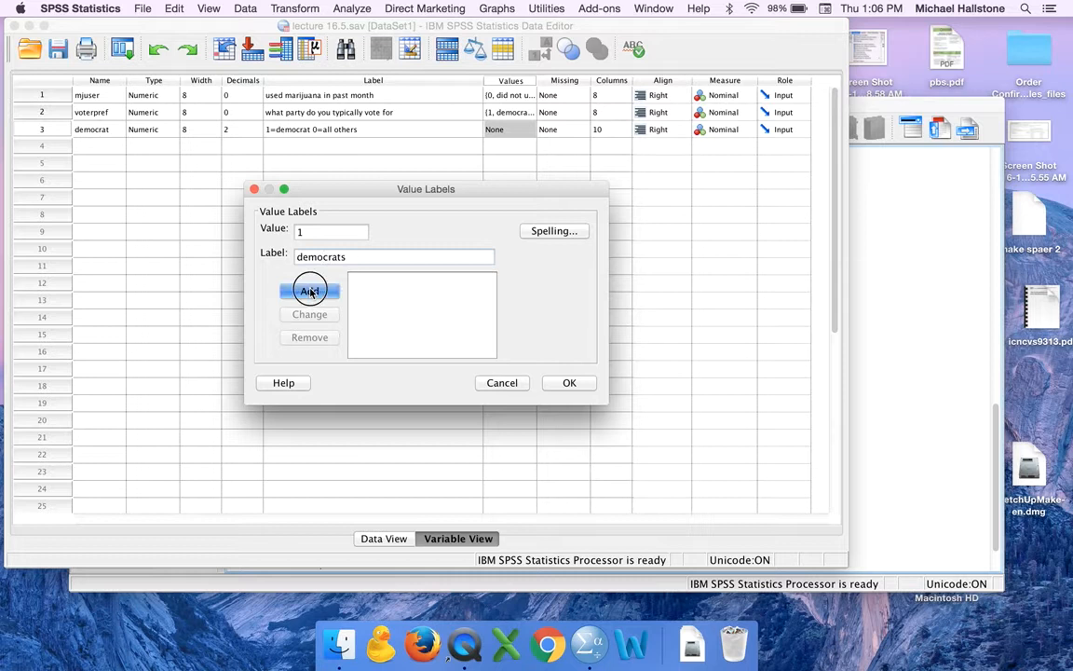
click(309, 290)
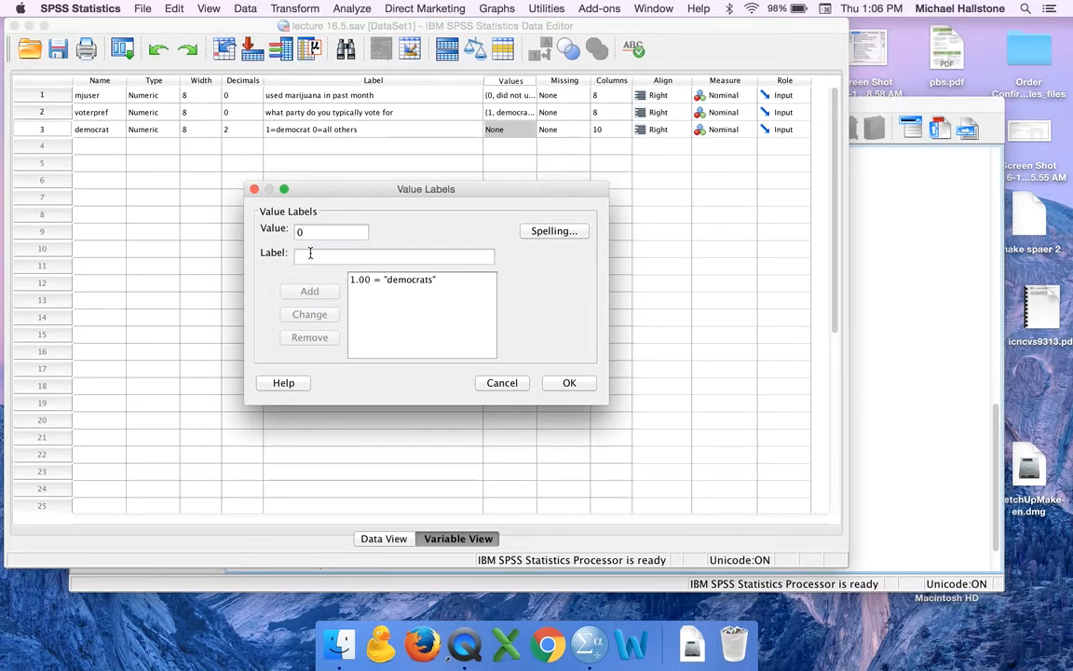
text(all others part)
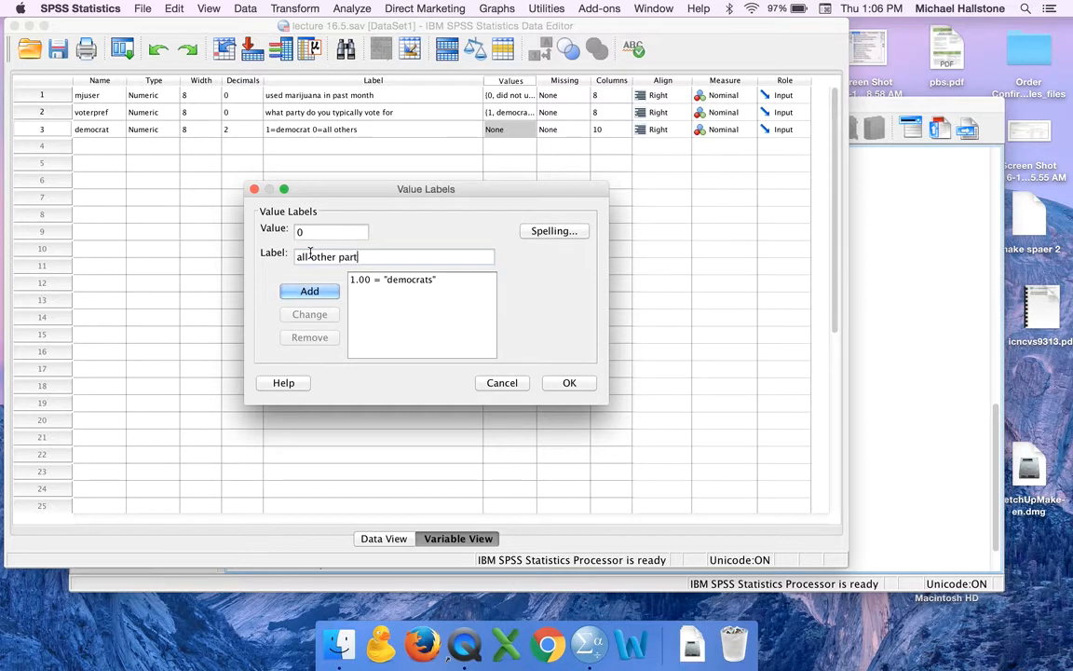
text(ie)
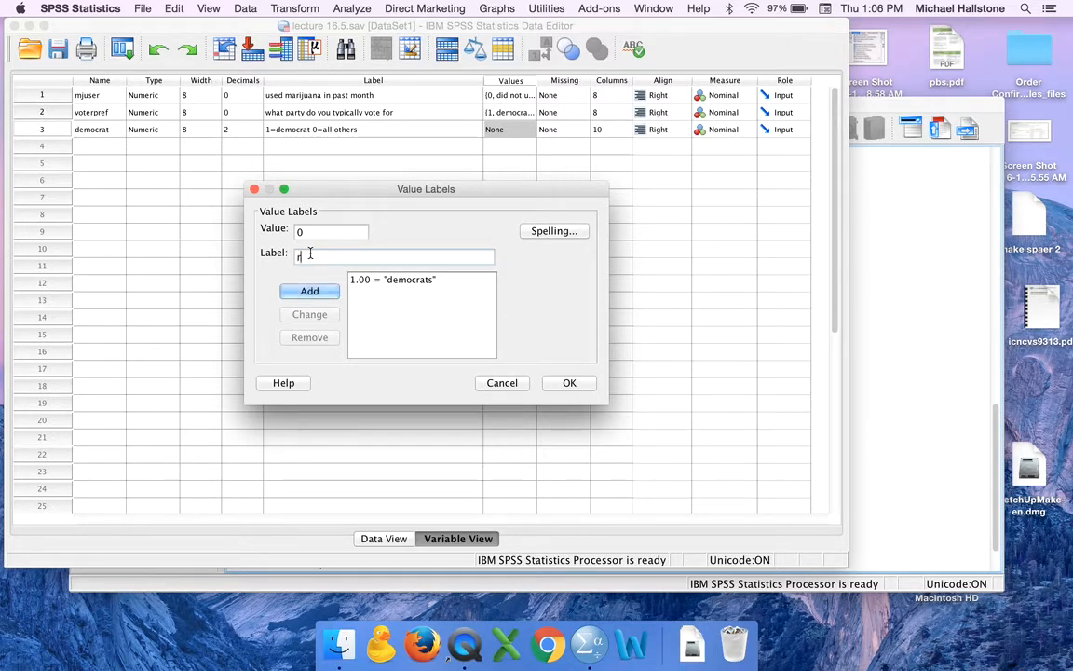
text(republican or)
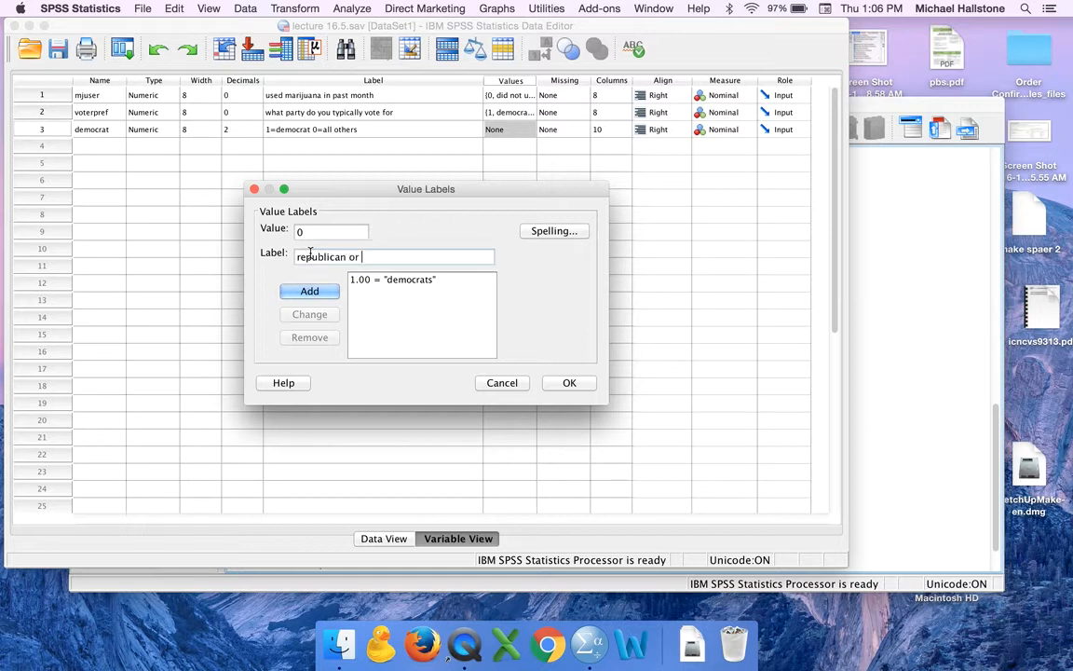
click(310, 290)
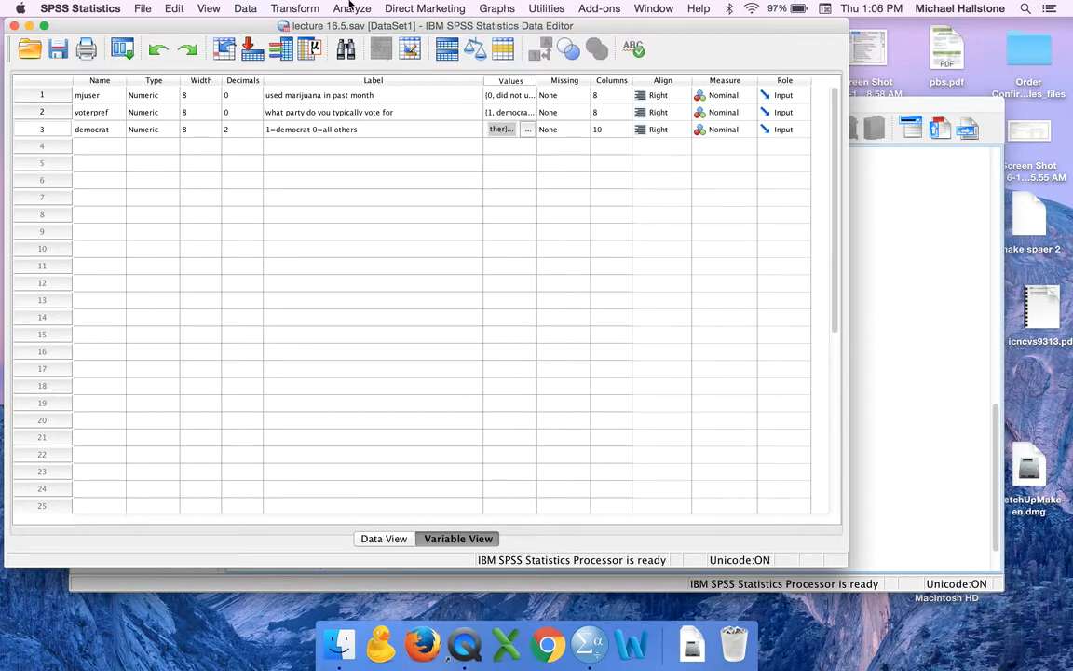
- Run Frequencies on democrat, showing 53 democrats and 47 republican or other
click(352, 8)
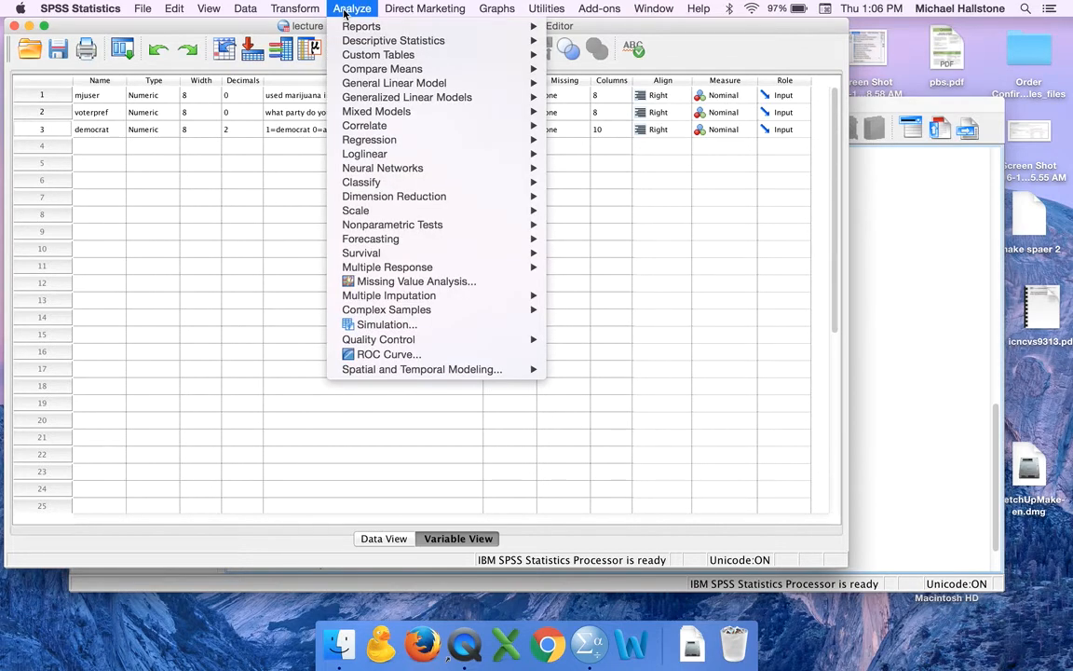
mouse_move(393, 40)
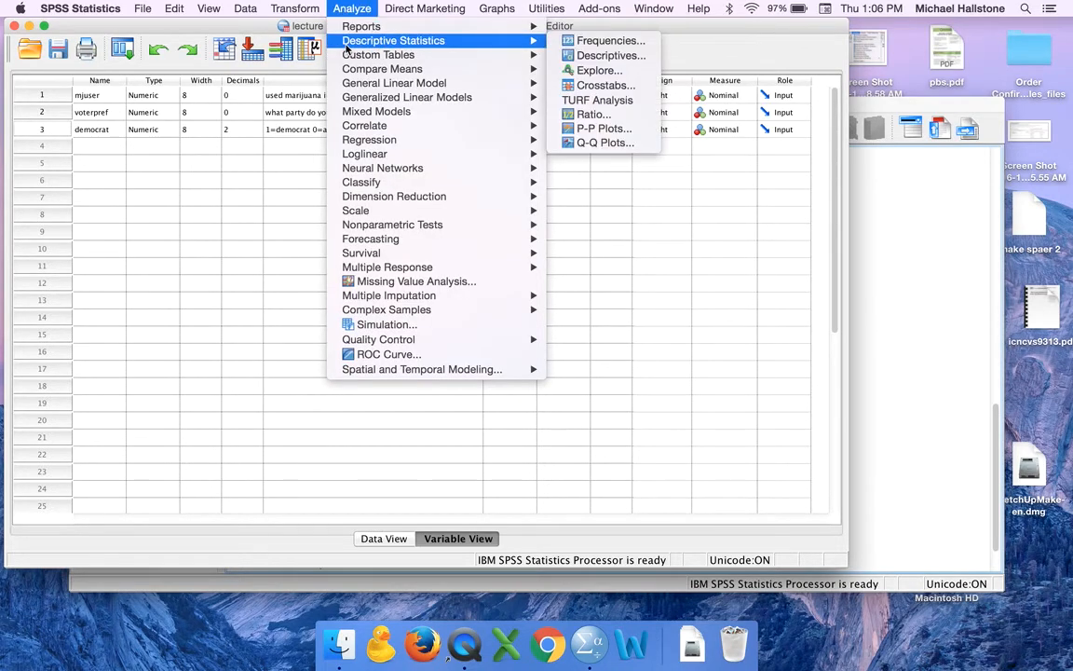
mouse_move(378, 54)
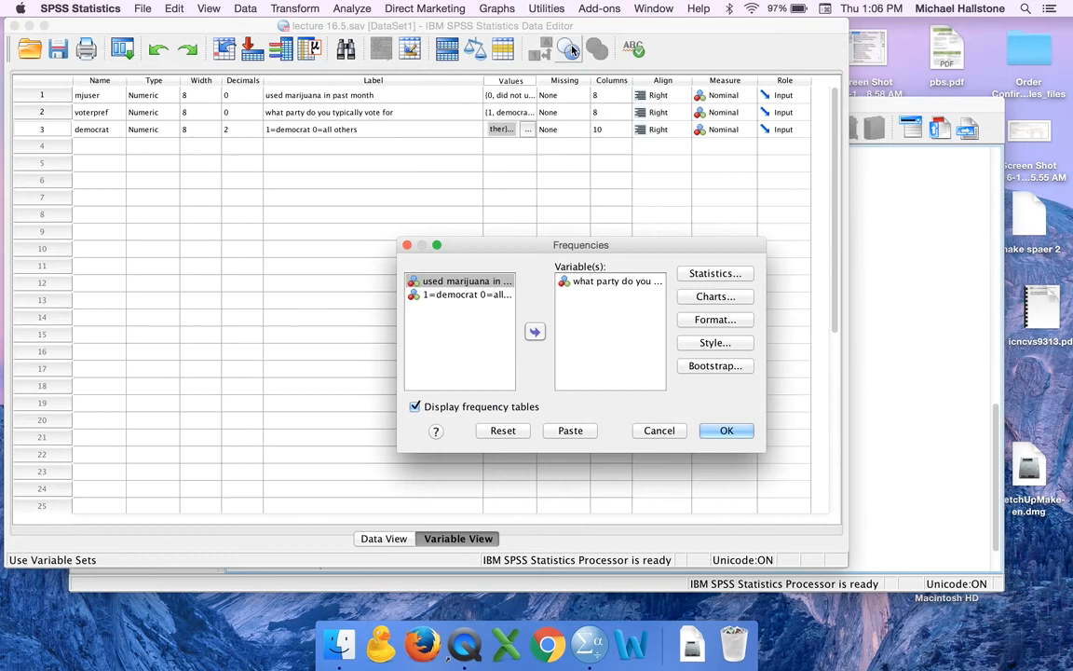
click(466, 294)
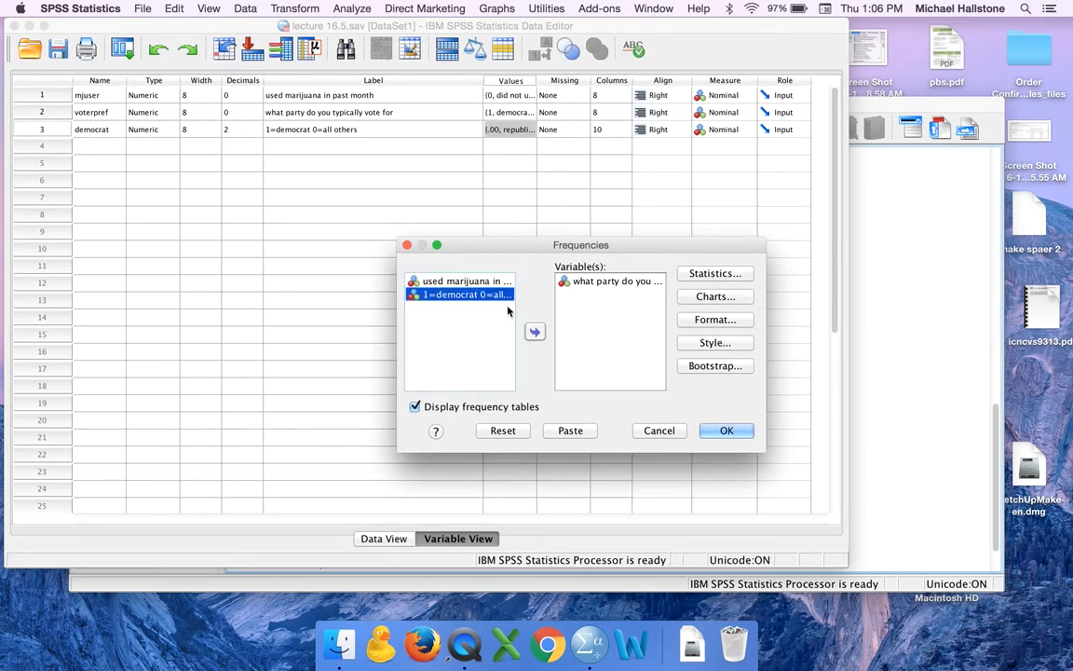
click(535, 332)
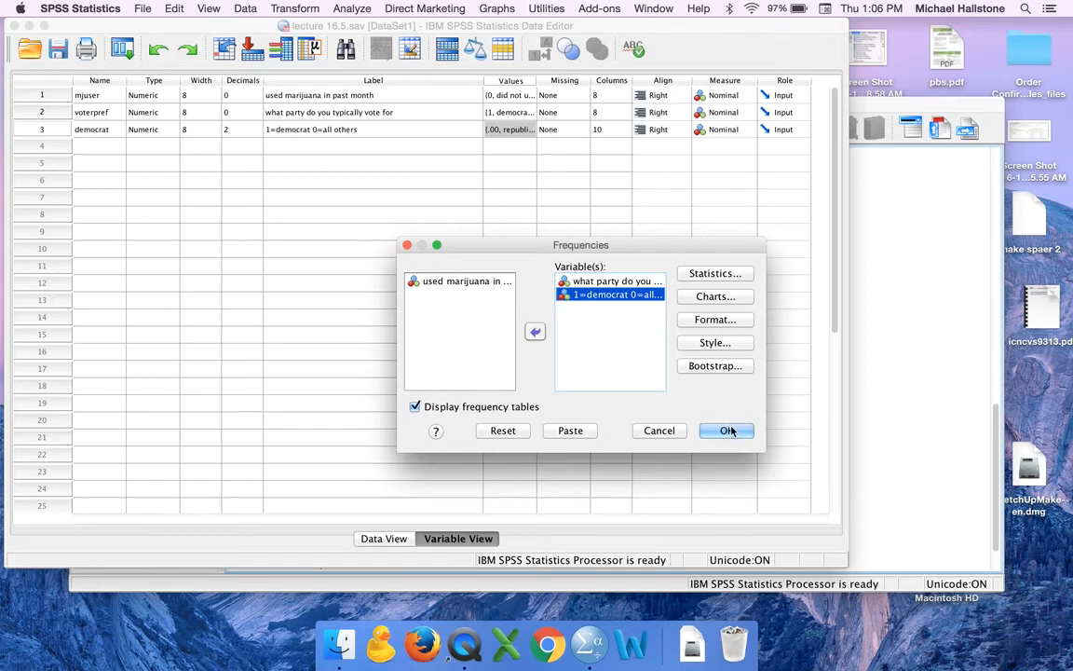
click(726, 430)
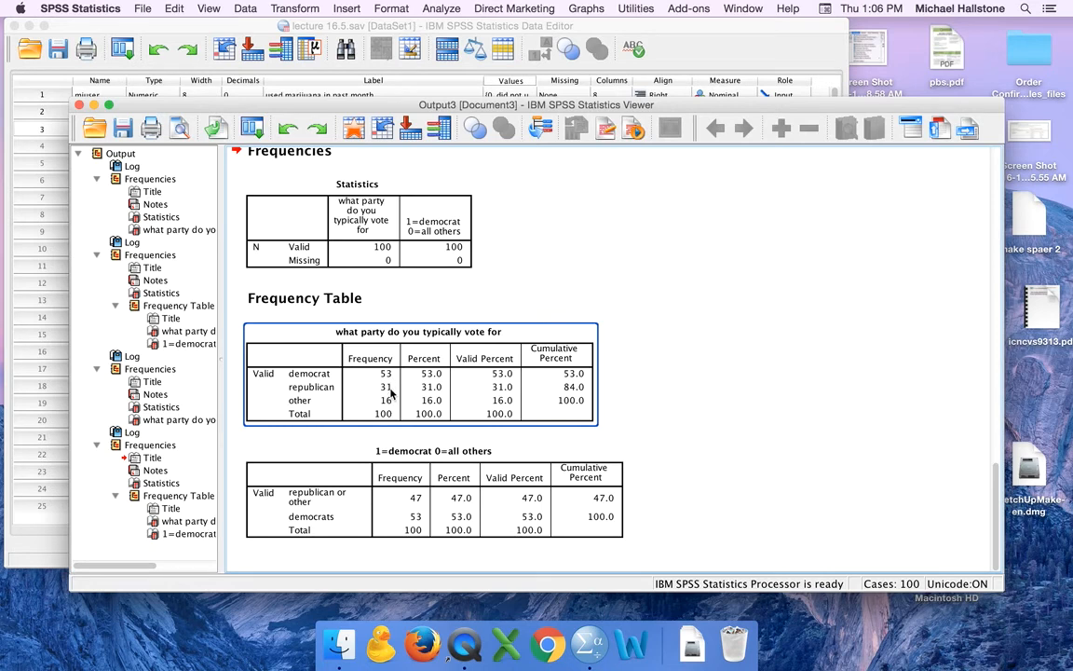
mouse_move(417, 506)
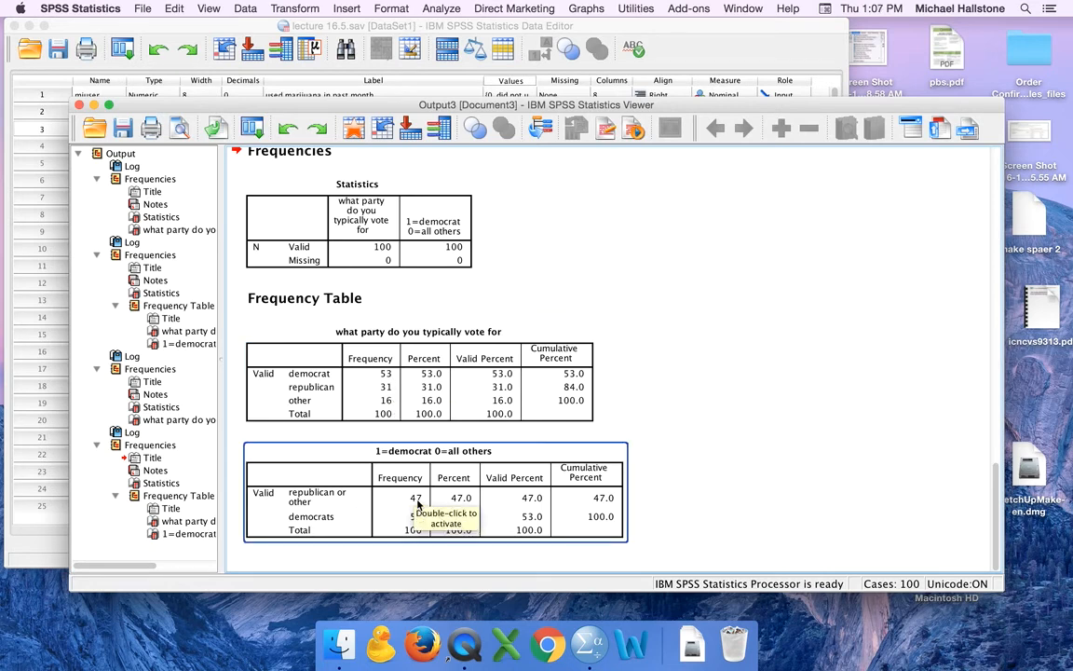